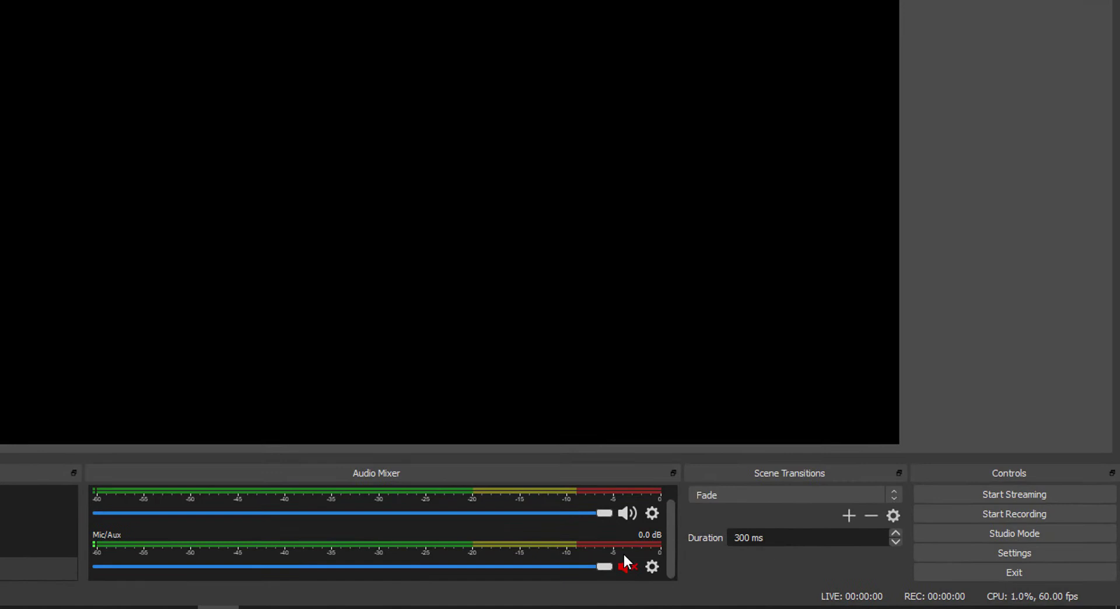
Step: Show the Mic/Aux source properties from its gear icon in the Audio Mixer
click(625, 566)
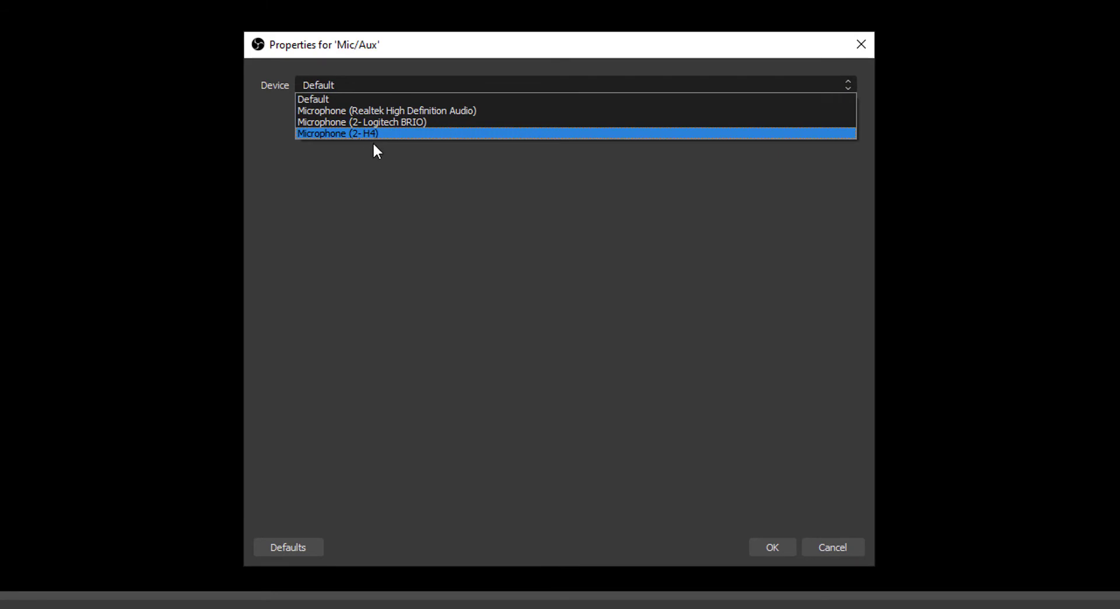
mouse_move(385, 111)
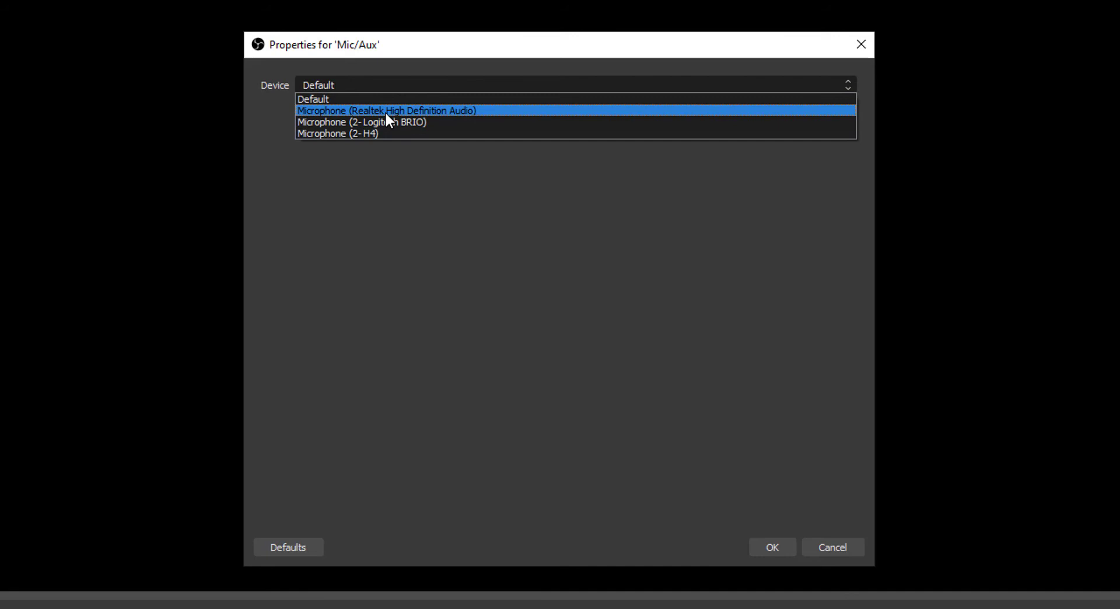
Step: Set the Mic/Aux device to Microphone (2- H4), confirm, and unmute it so the meter shows levels
click(312, 99)
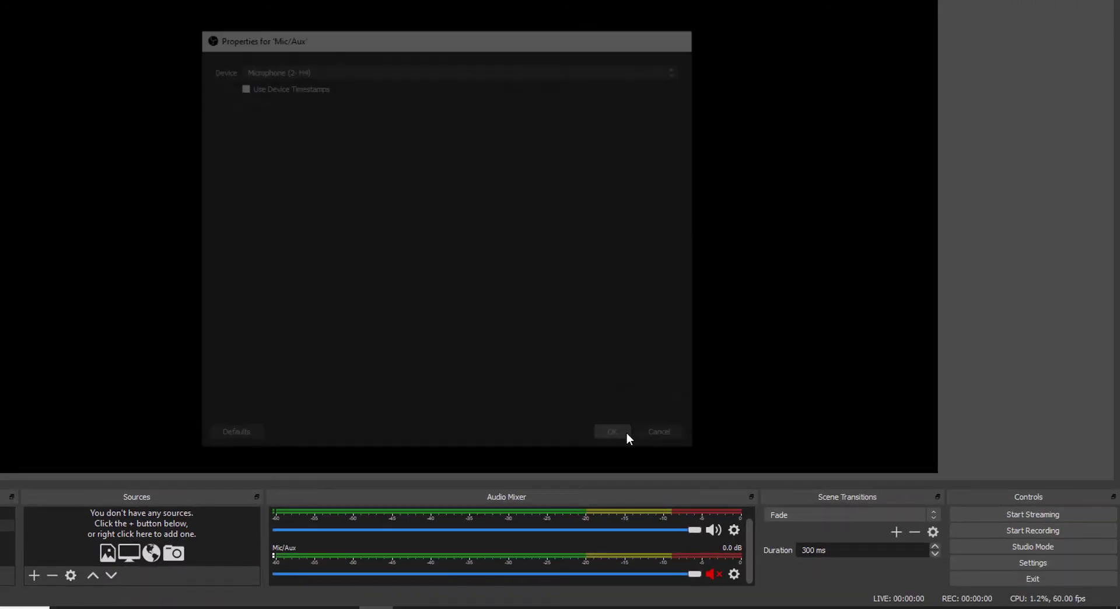
click(612, 431)
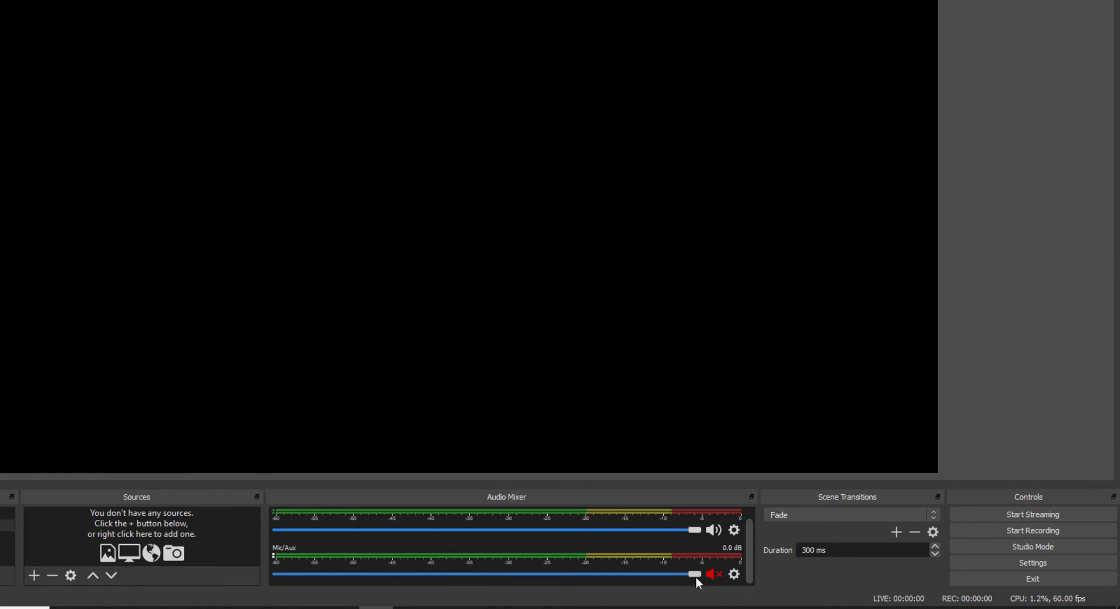
click(713, 574)
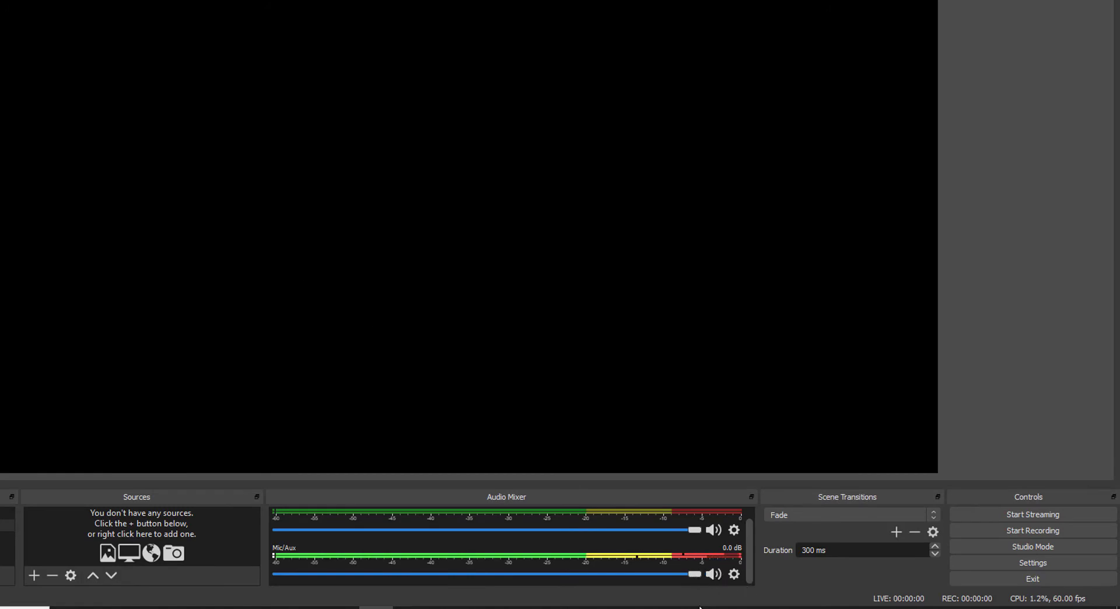